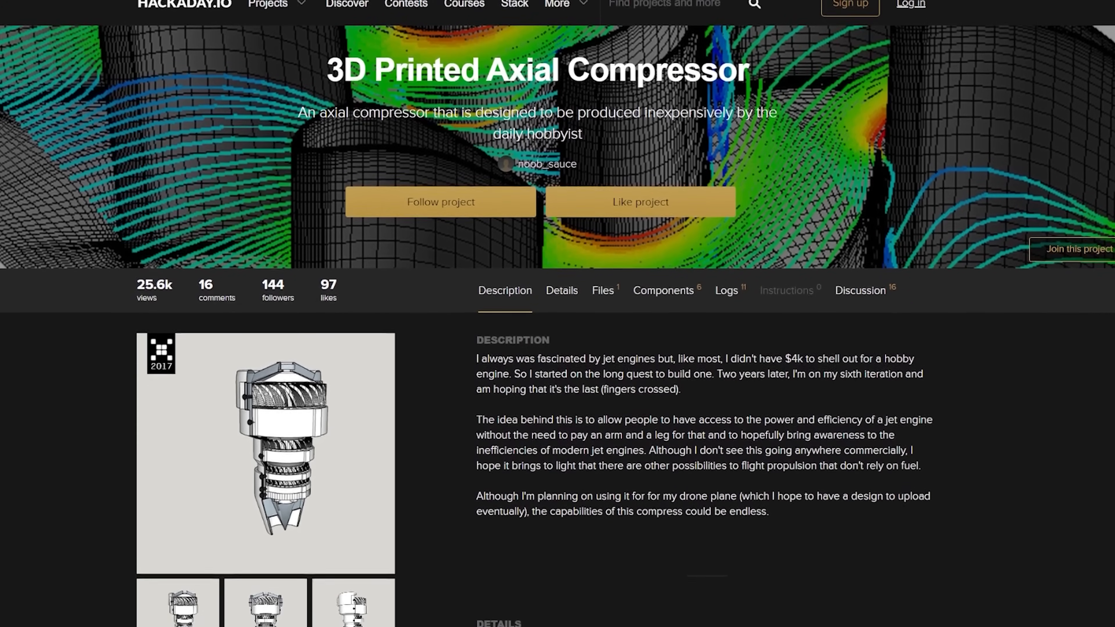
{"action": "scroll", "scroll_direction": "down", "scroll_amount": 3}
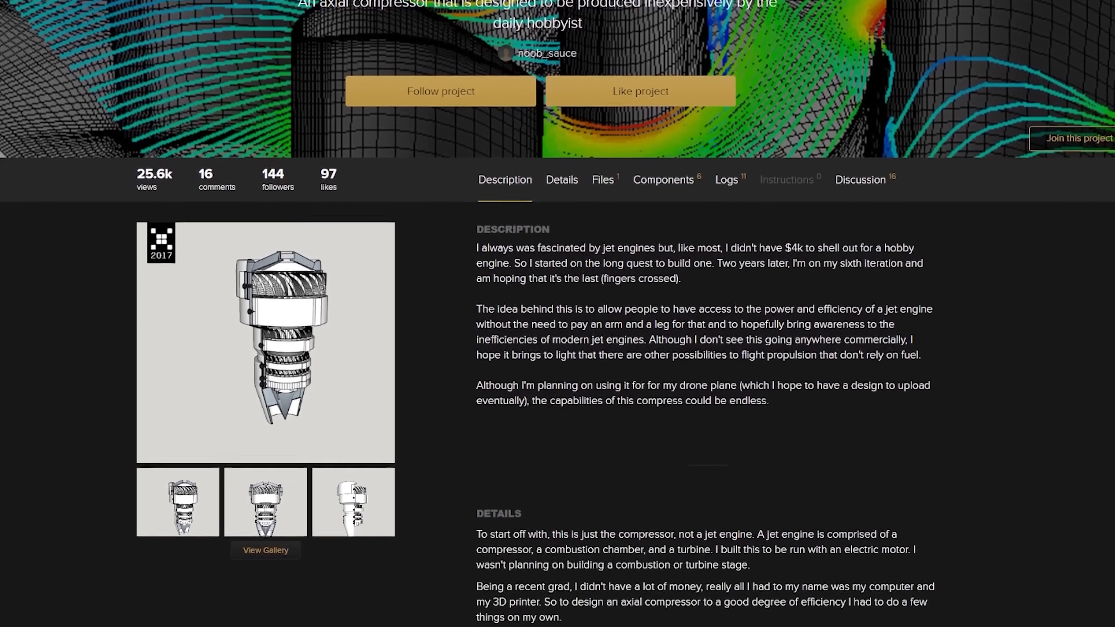
{"action": "scroll", "scroll_direction": "down", "scroll_amount": 3}
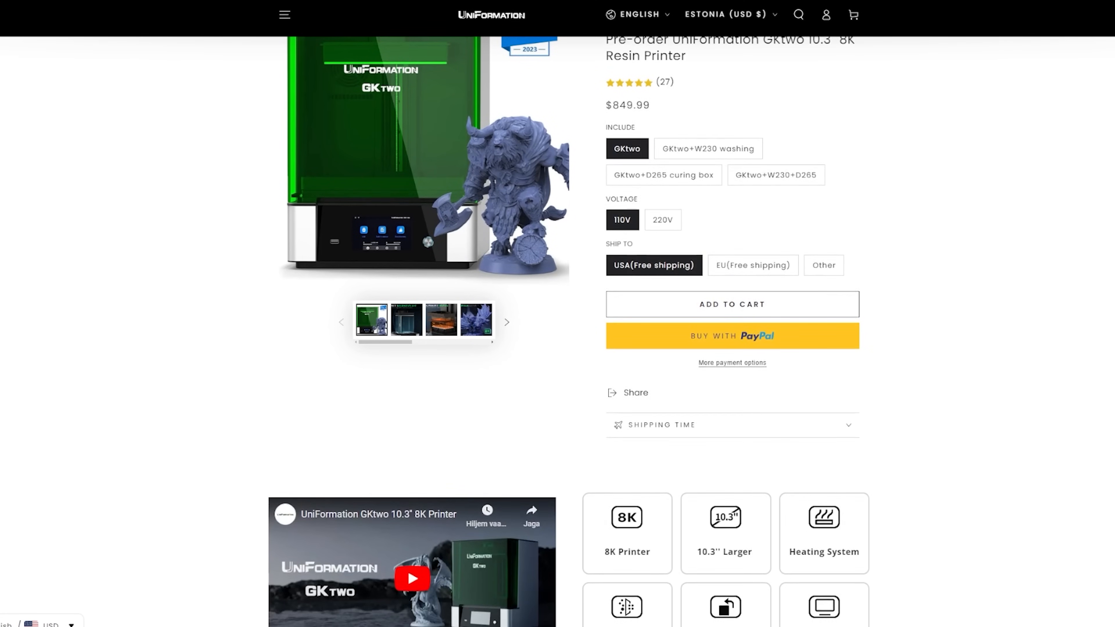
{"action": "scroll", "scroll_direction": "down", "scroll_amount": 3}
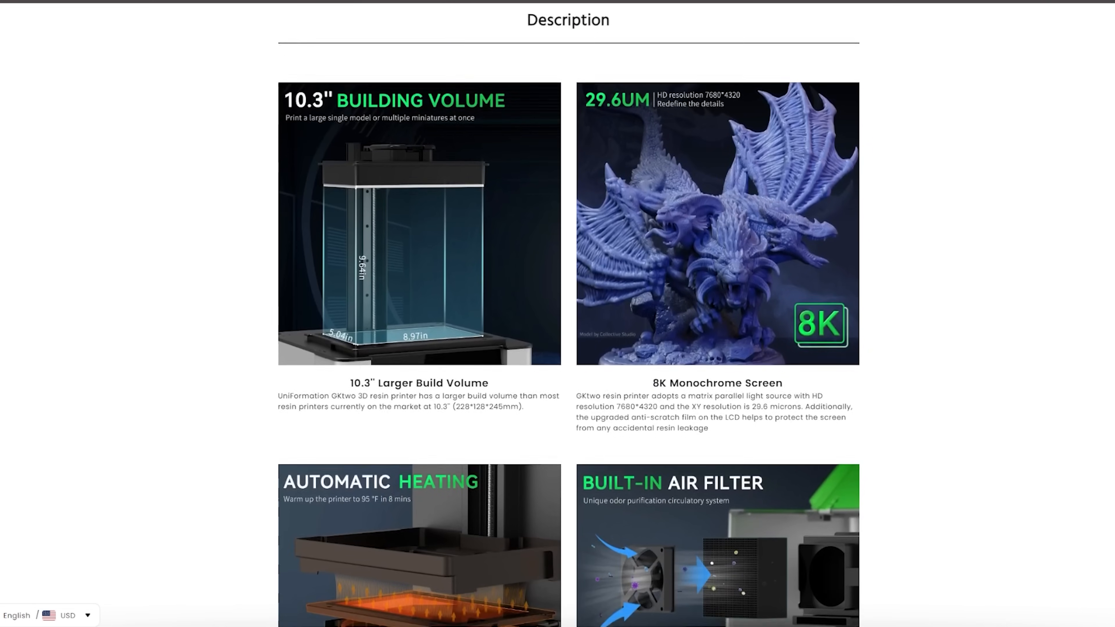
{"action": "scroll", "scroll_direction": "down", "scroll_amount": 3}
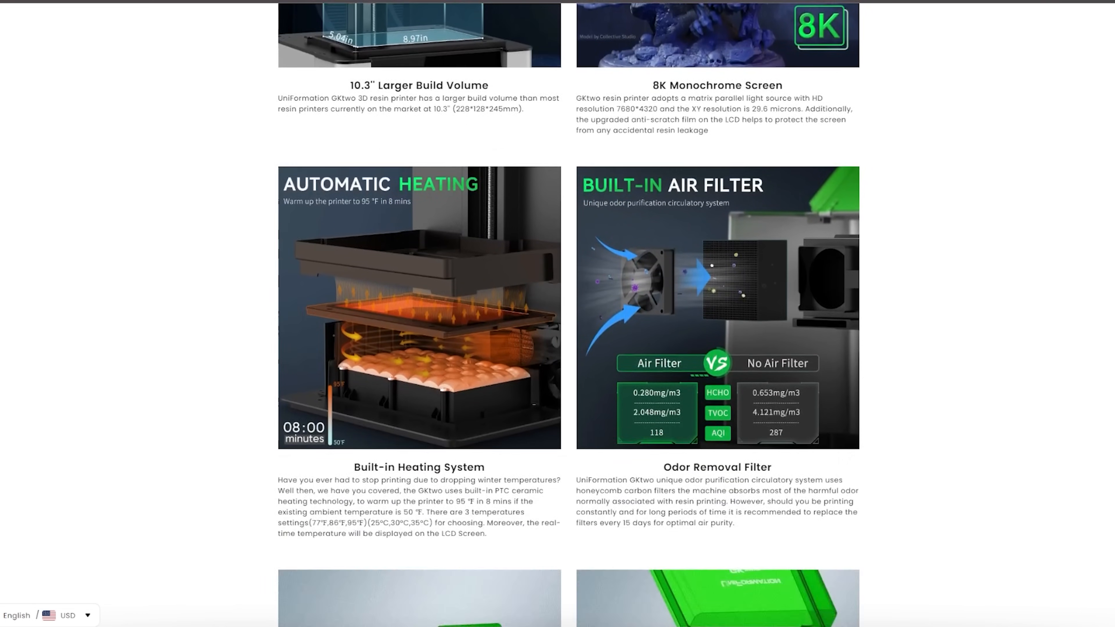
{"action": "scroll", "scroll_direction": "down", "scroll_amount": 3}
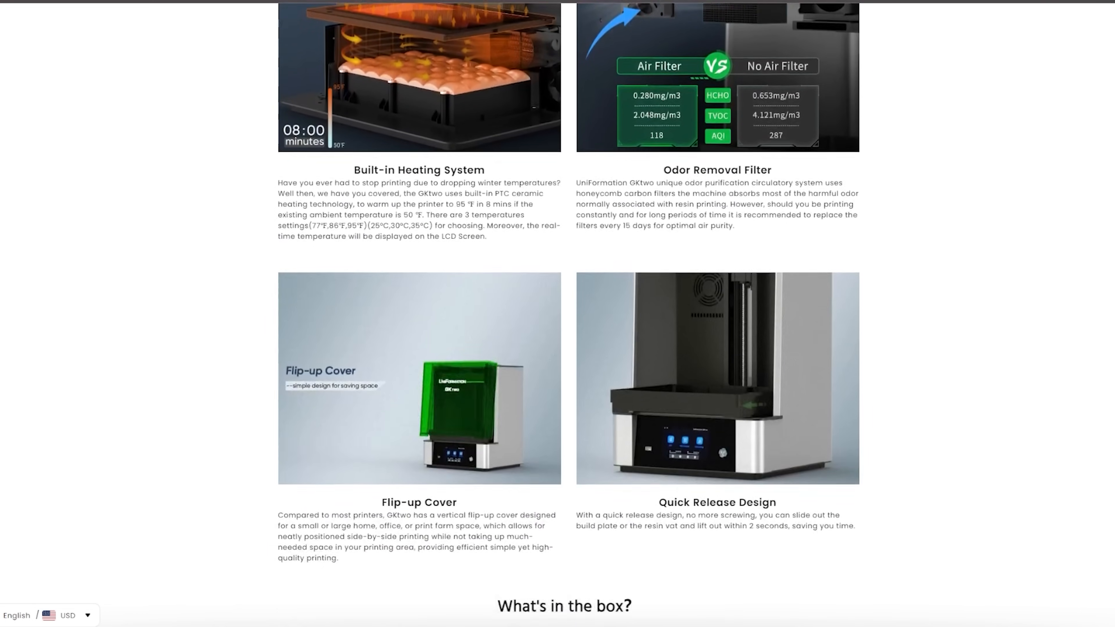